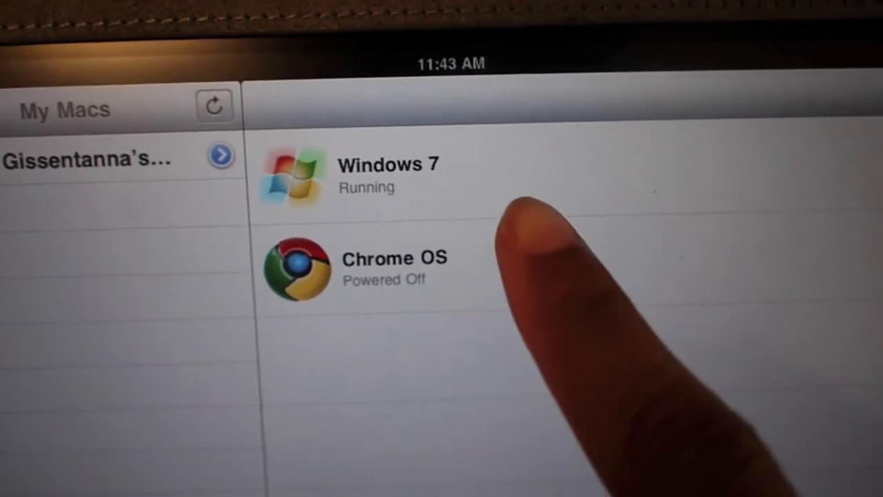
Connect to the running Windows 7 virtual machine from the VM list, bringing up the gesture tips
{"action": "left_click", "coordinate": [386, 166]}
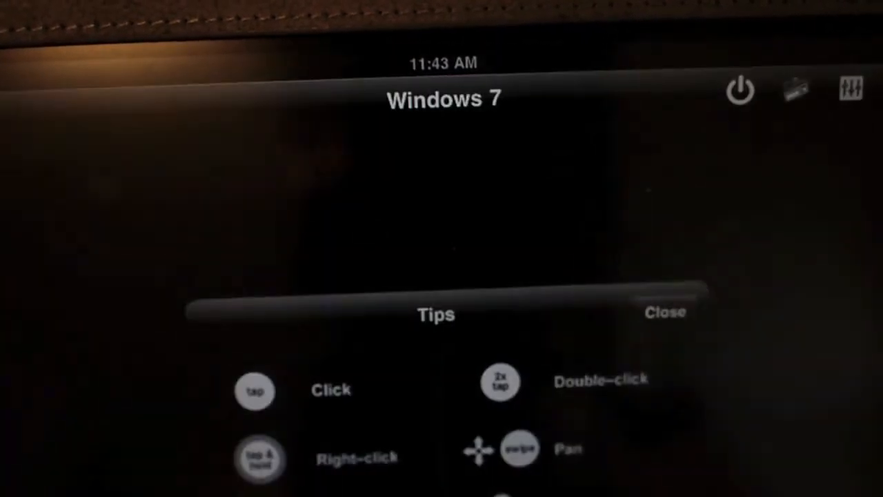